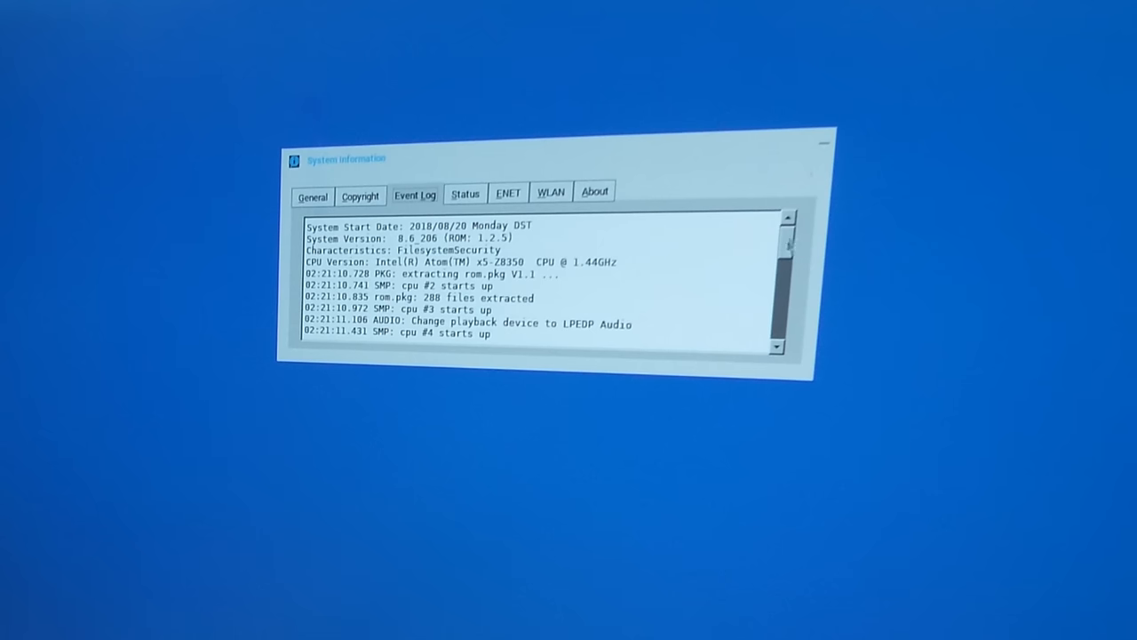
Go to System Setup > Remote Connections and choose Other as the broker type
scroll(down, 3)
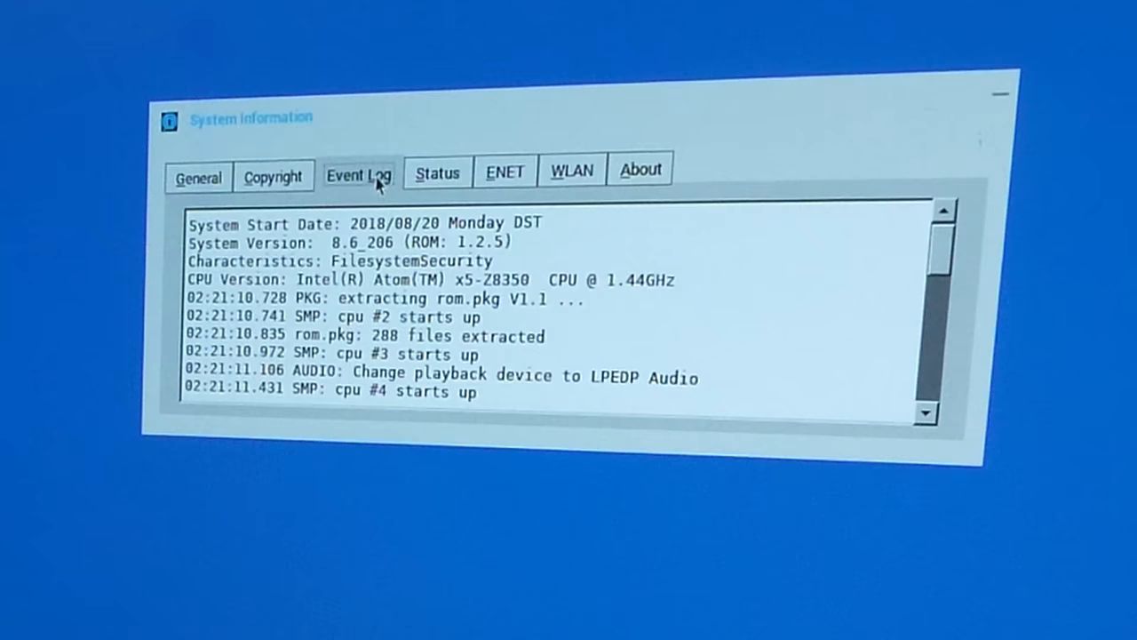
click(197, 176)
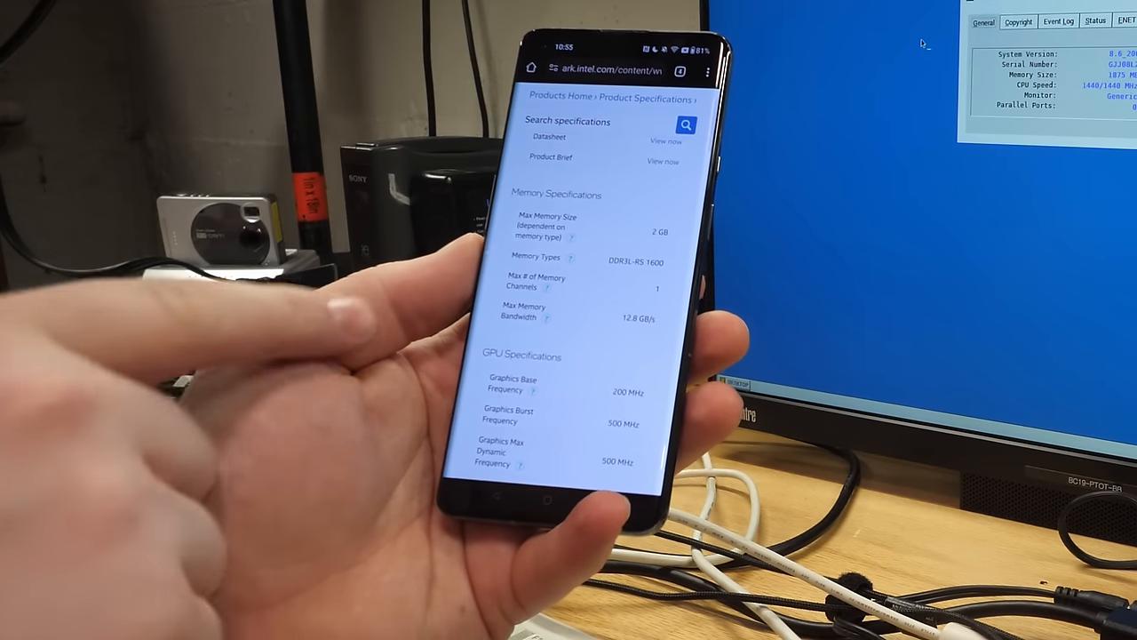
scroll(down, 3)
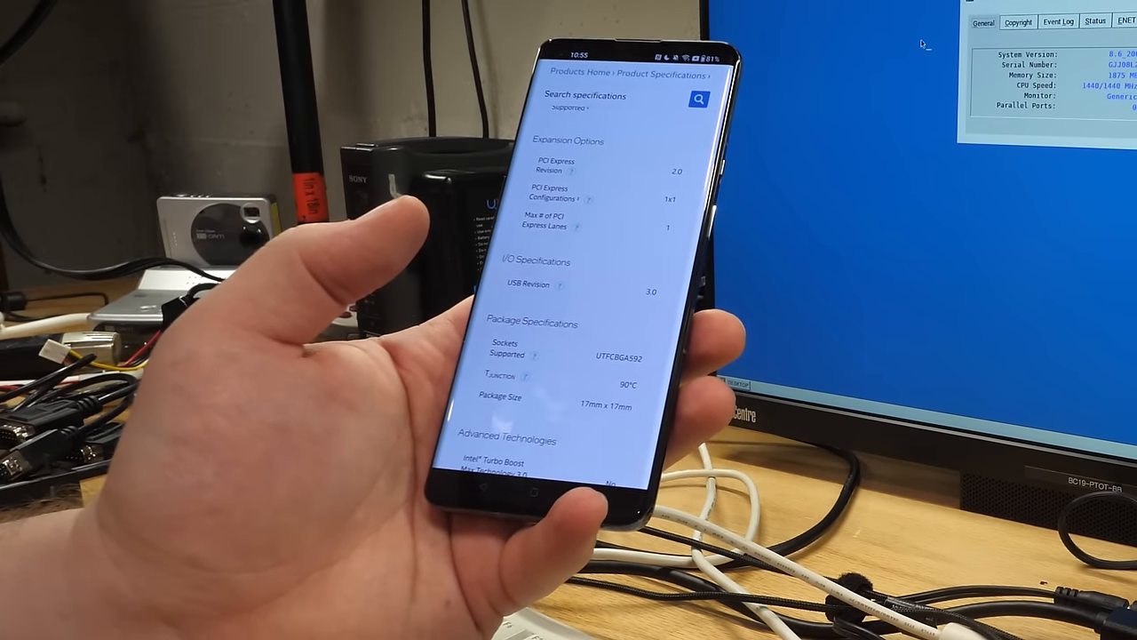
scroll(down, 3)
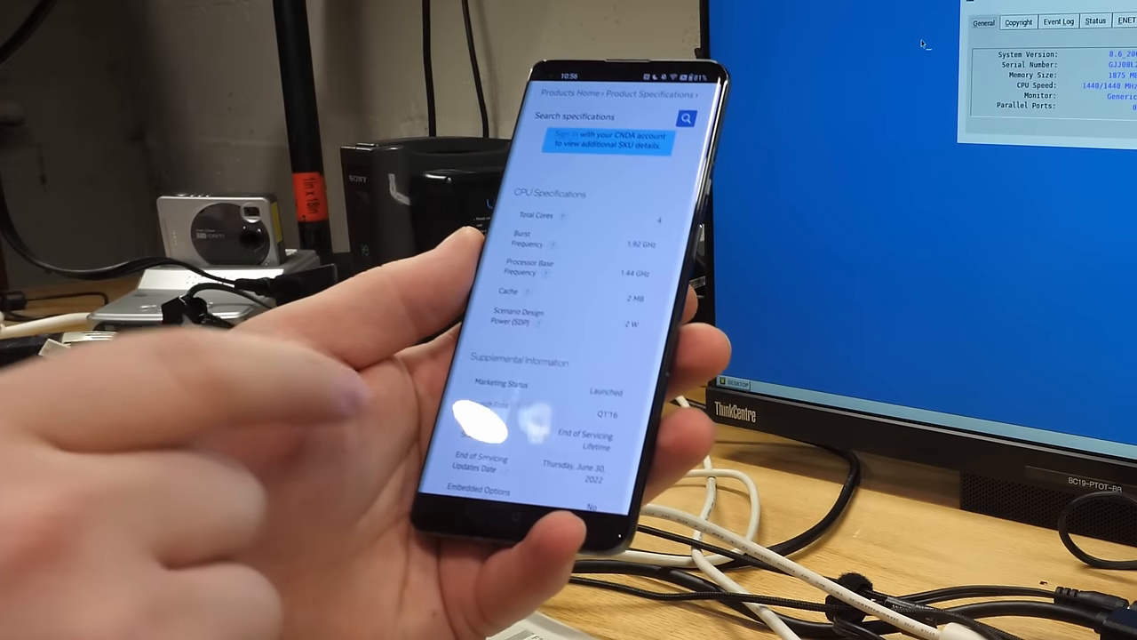
scroll(down, 3)
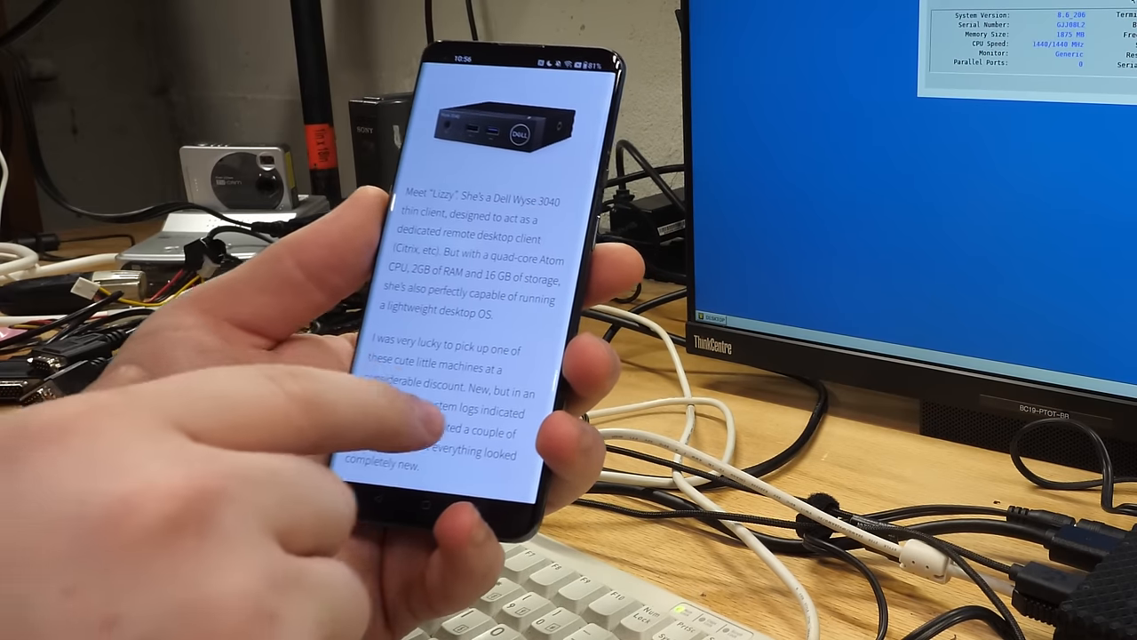
scroll(down, 3)
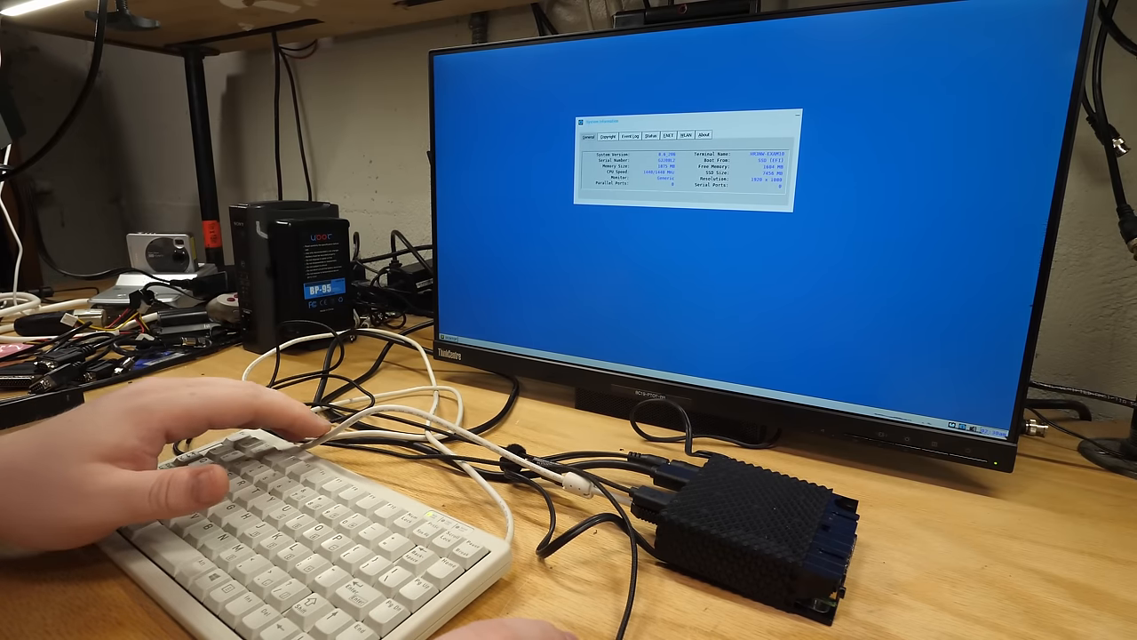
mouse_move(266, 293)
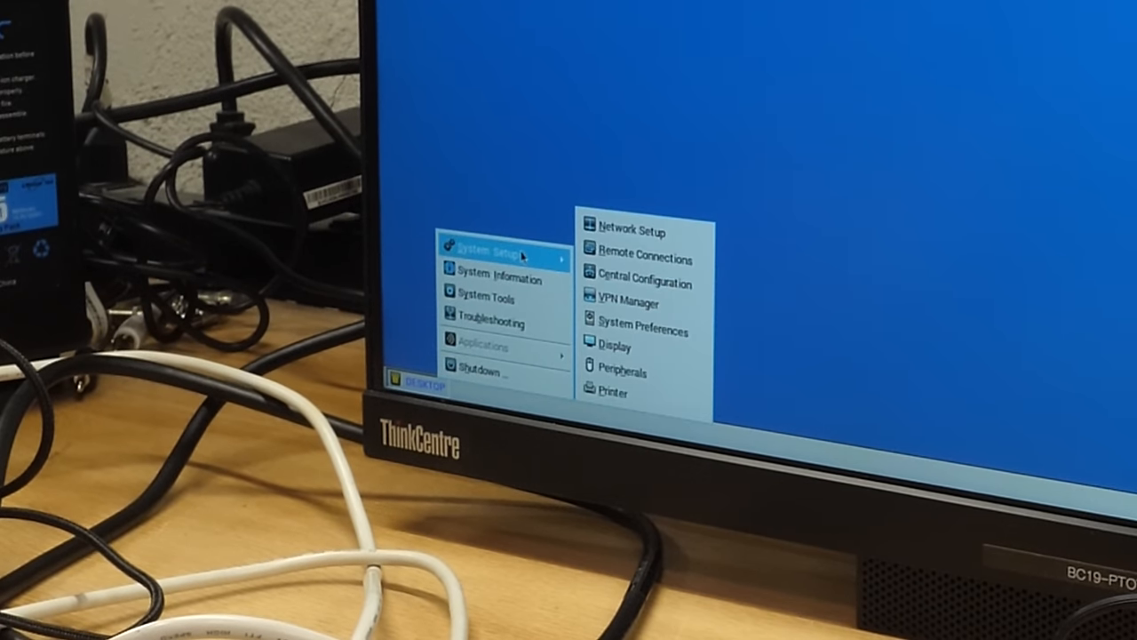
mouse_move(640, 259)
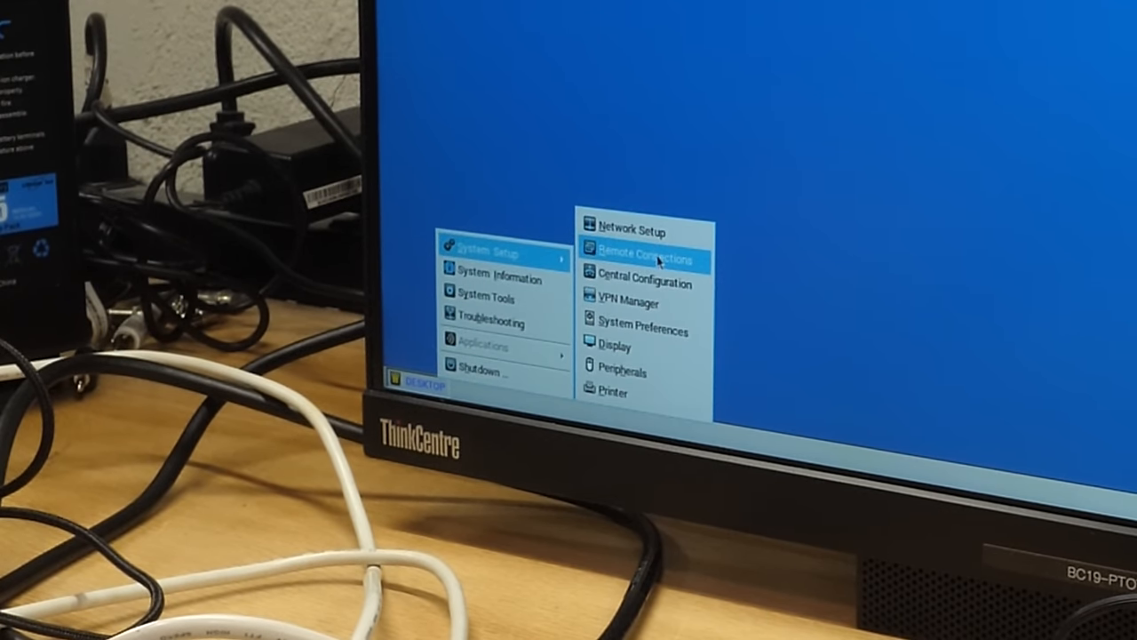
click(636, 259)
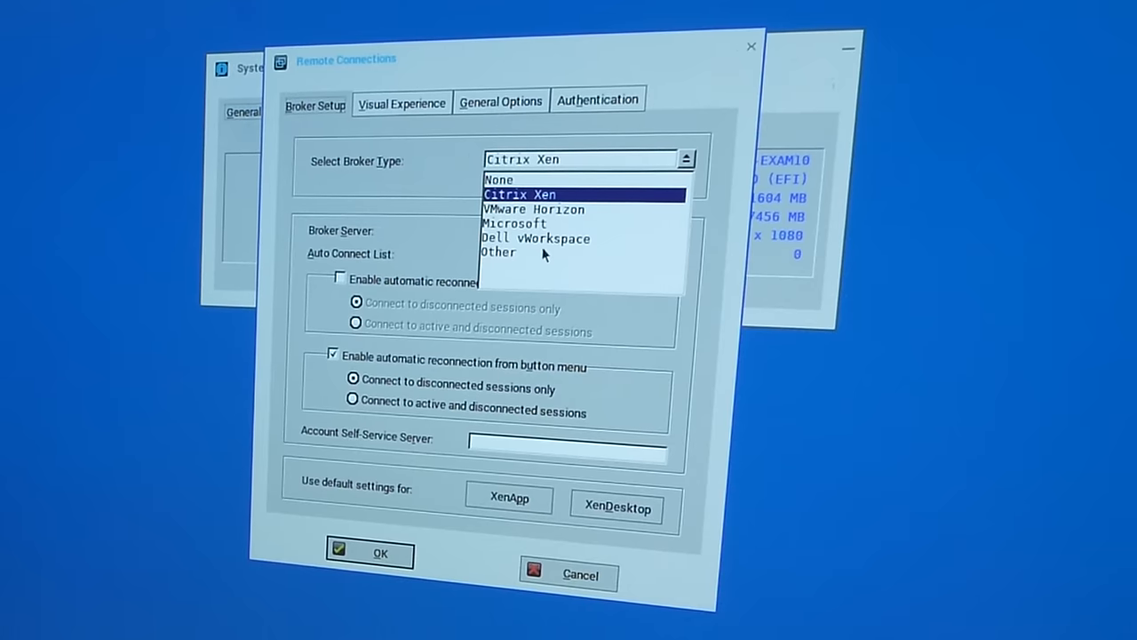
click(497, 251)
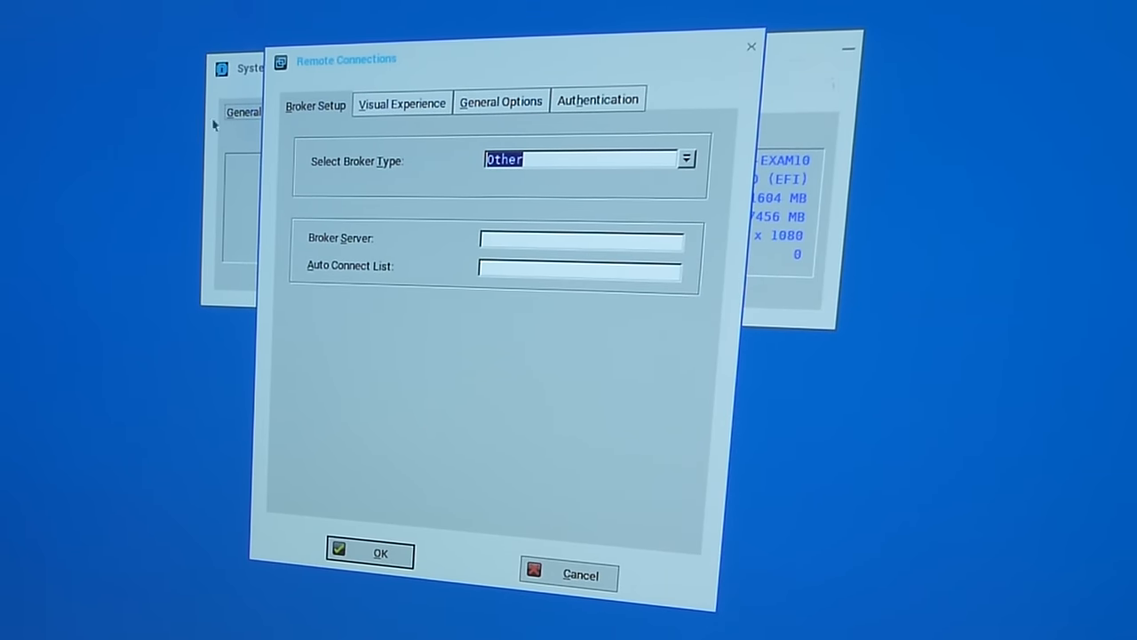
mouse_move(335, 127)
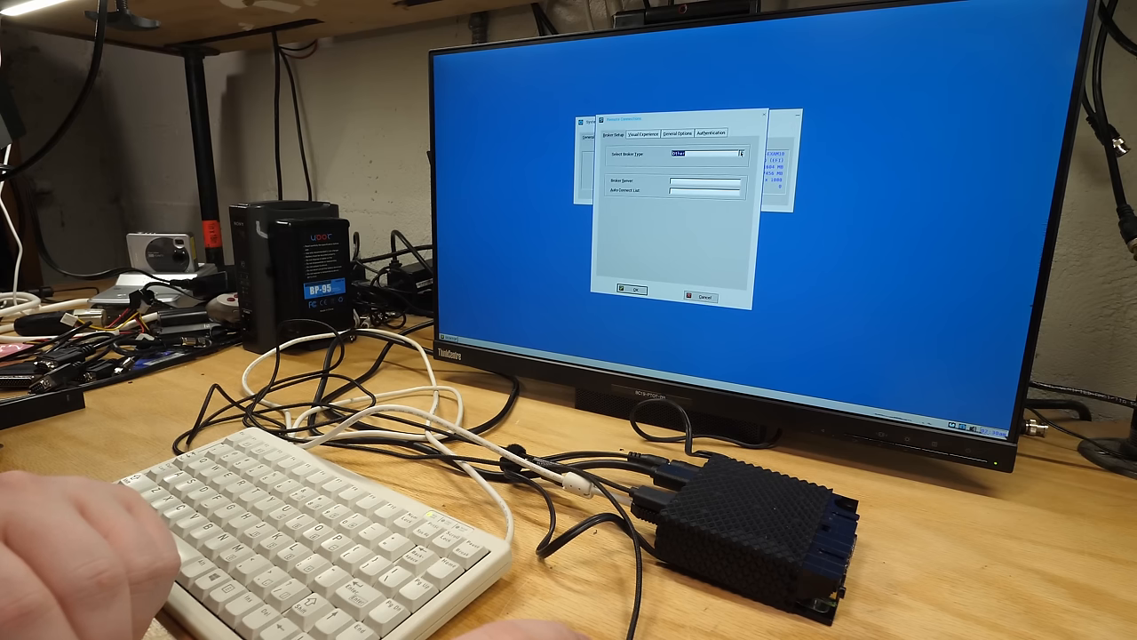
Review the General Options, Visual Experience and Authentication tabs of Remote Connections
click(745, 153)
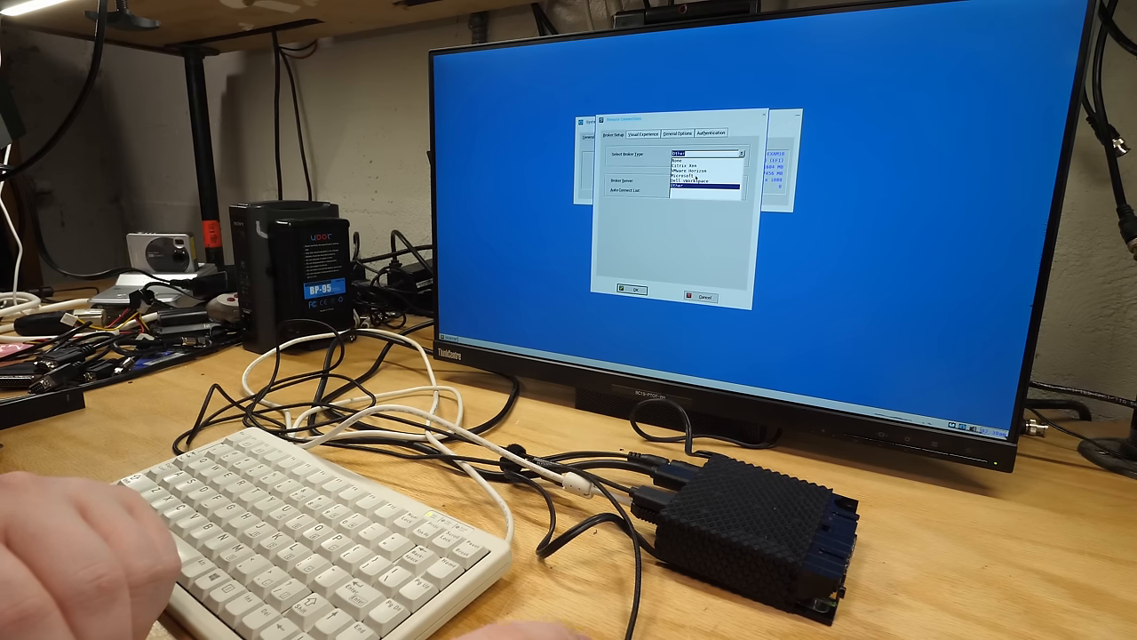
click(708, 134)
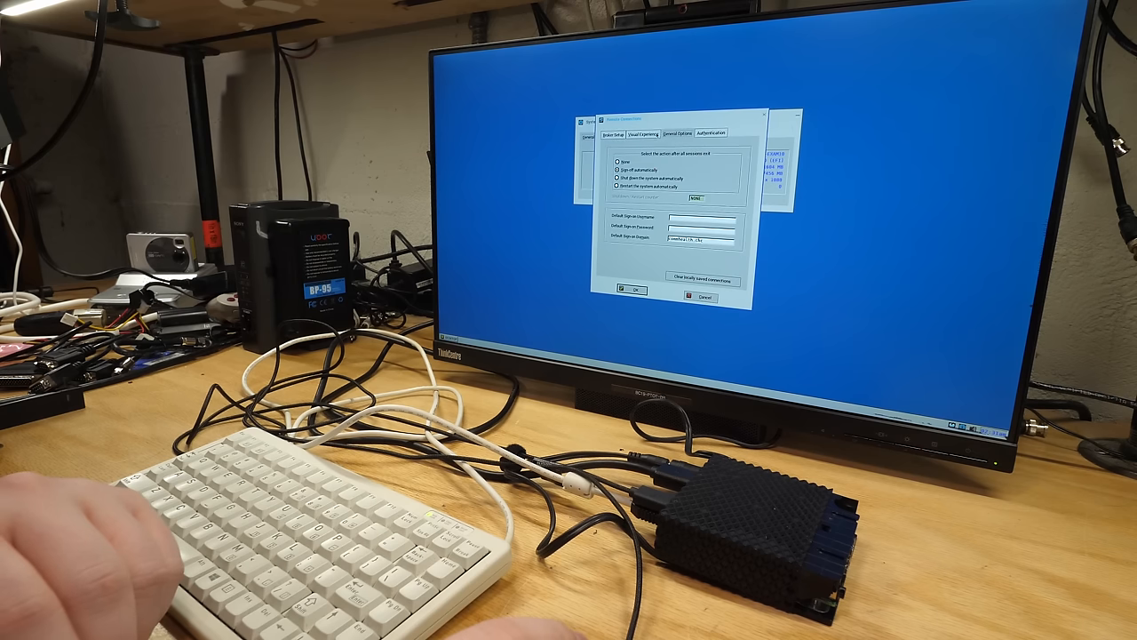
click(646, 133)
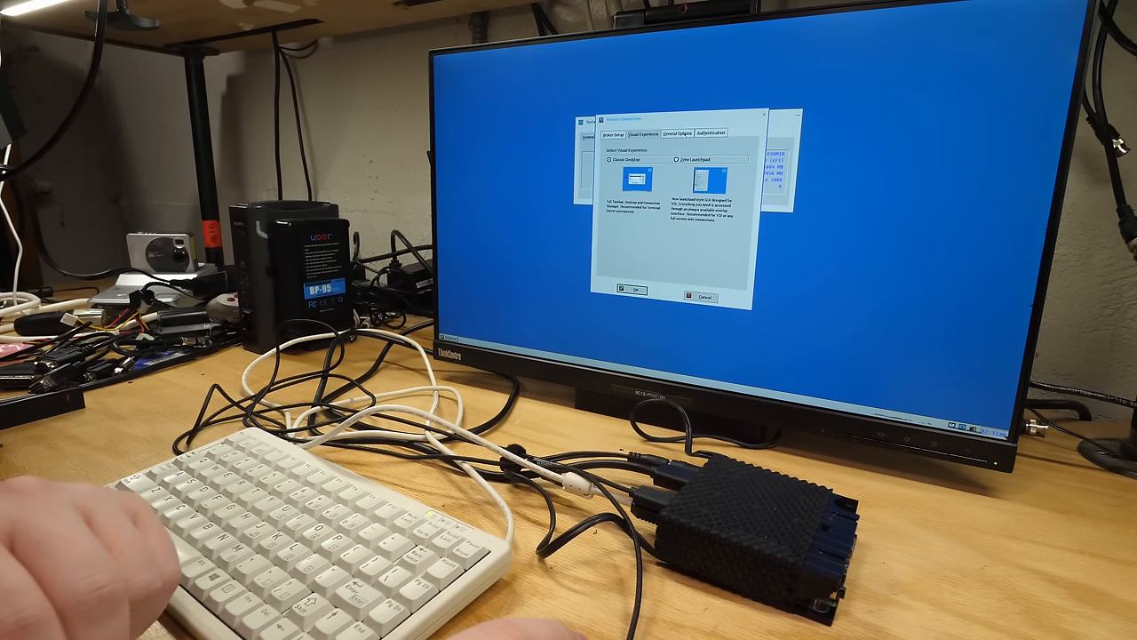
click(708, 132)
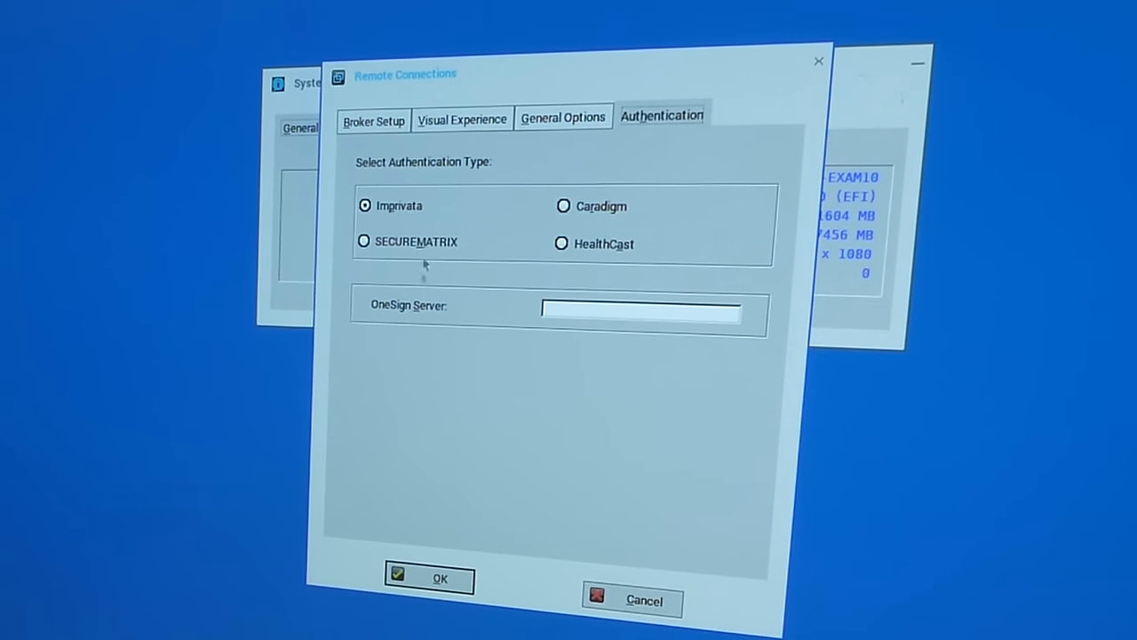
mouse_move(604, 285)
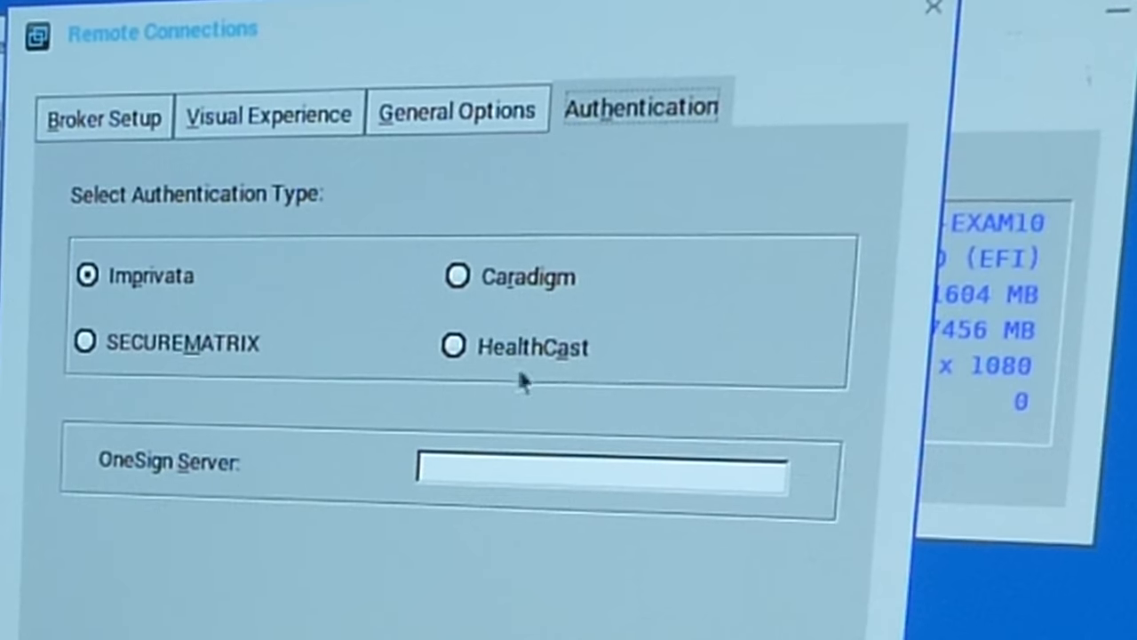
mouse_move(469, 373)
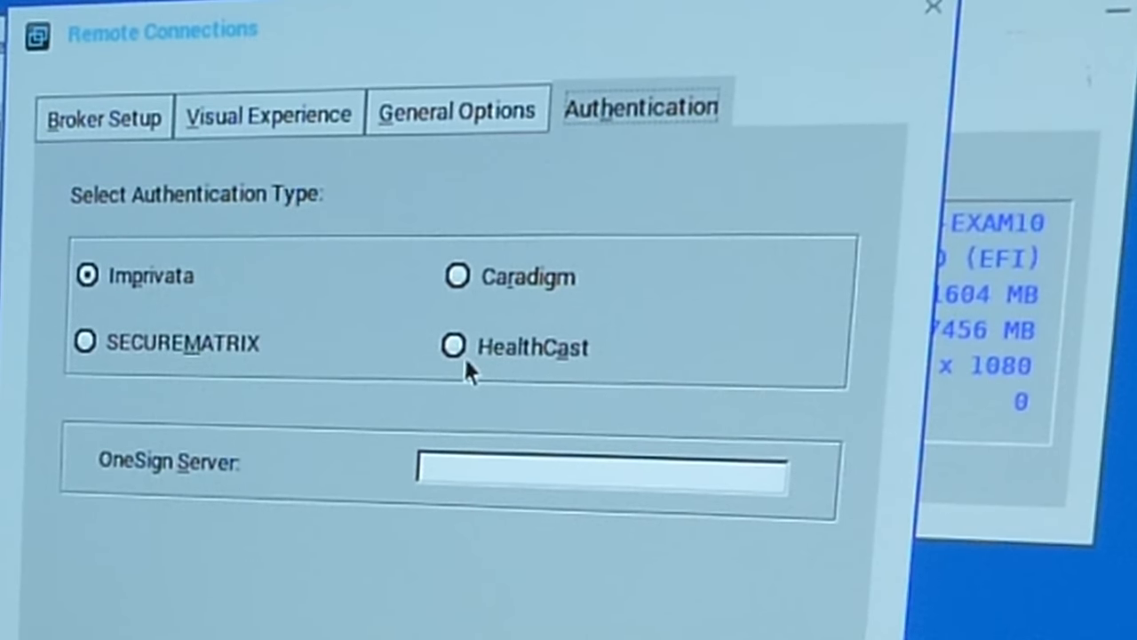
mouse_move(251, 286)
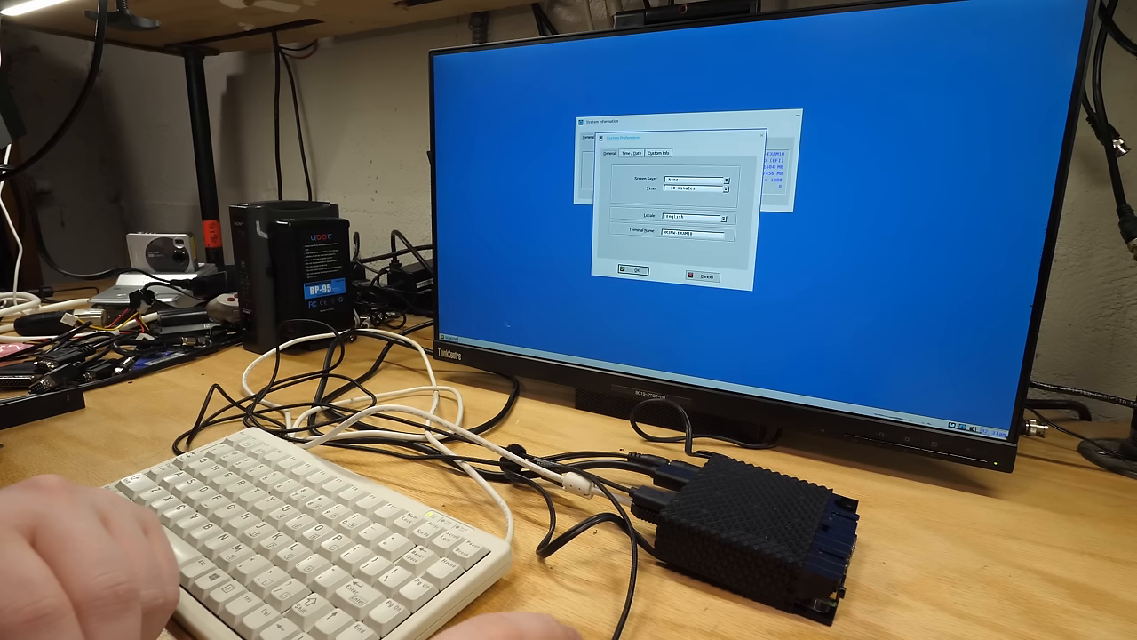
click(633, 157)
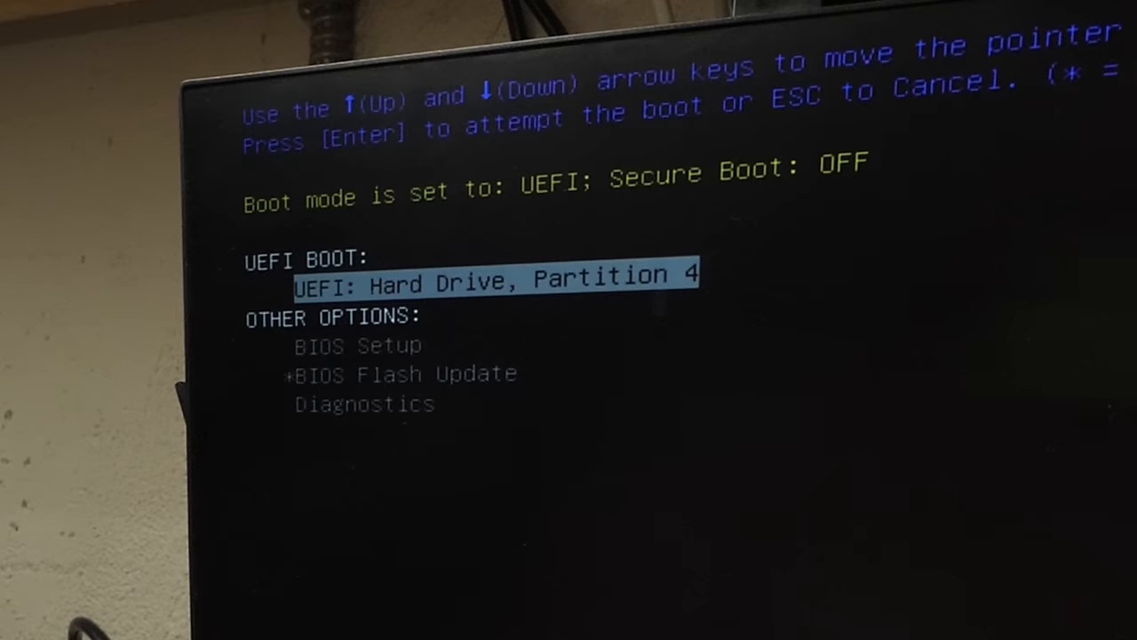
Select BIOS Setup under Other Options in the Dell boot menu
key(Down)
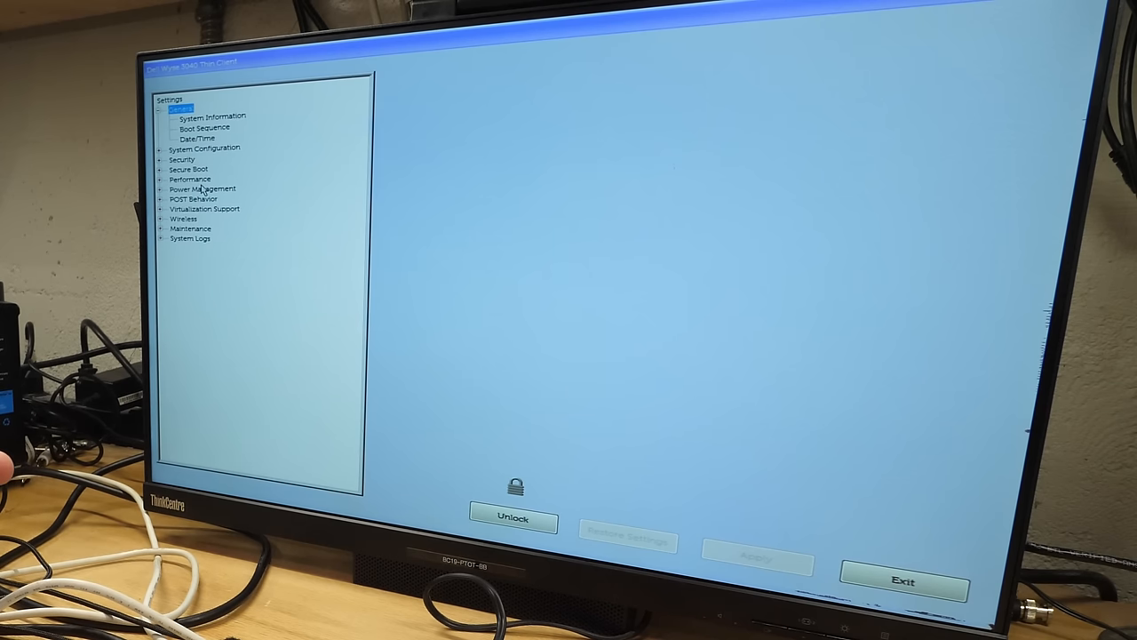
mouse_move(209, 355)
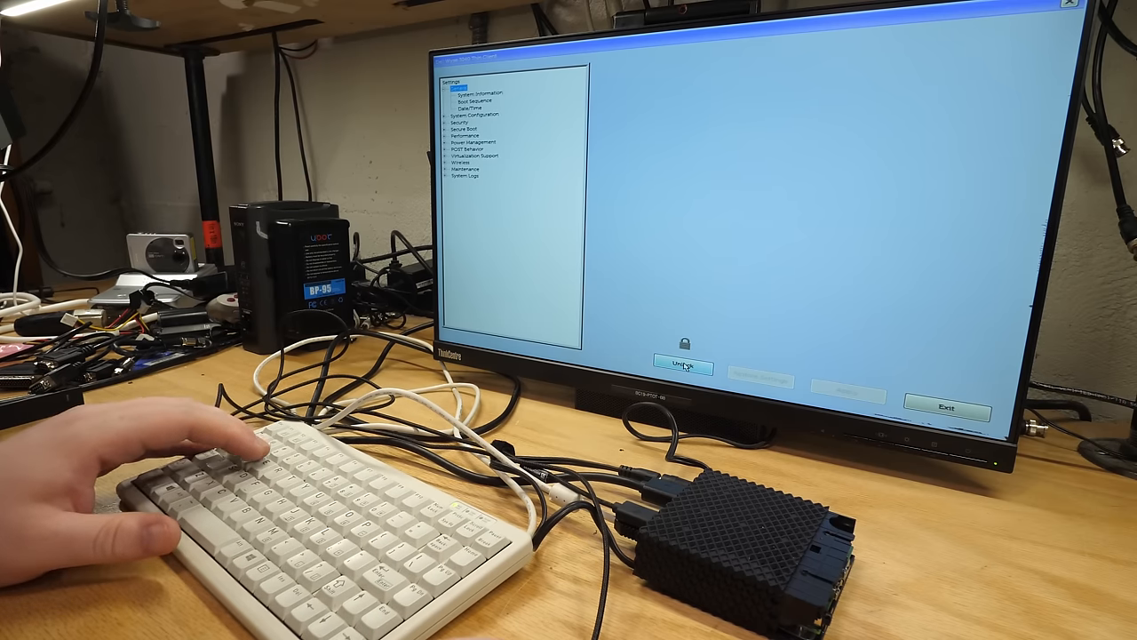
Unlock the BIOS Setup settings tree for editing
click(682, 368)
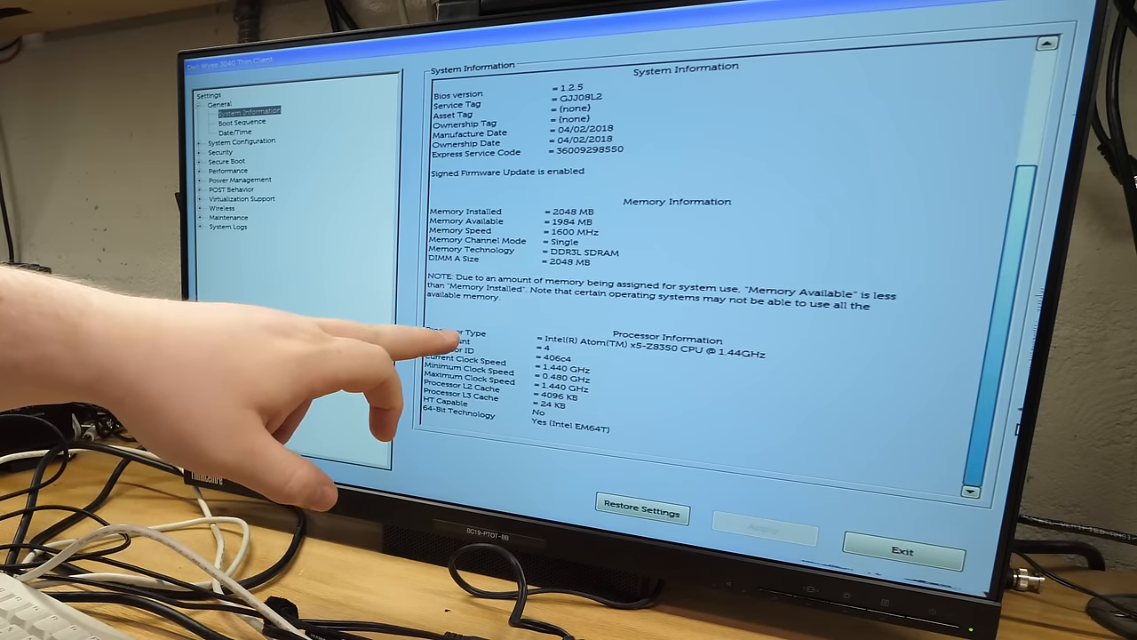
Scroll System Information down to the Processor and Device Information details
scroll(down, 3)
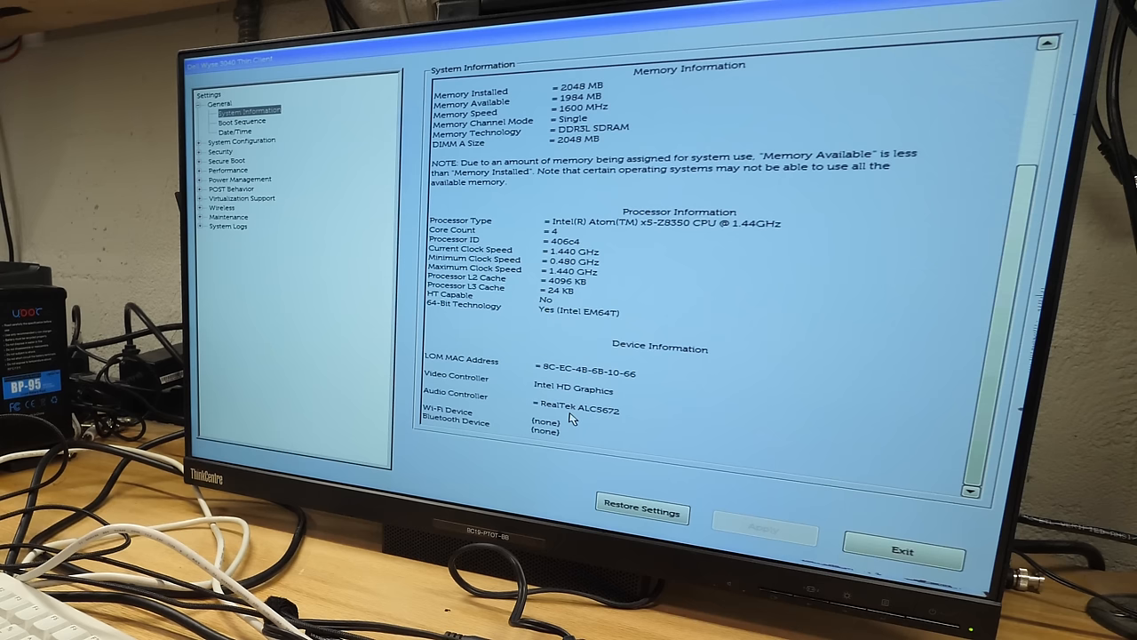
mouse_move(462, 431)
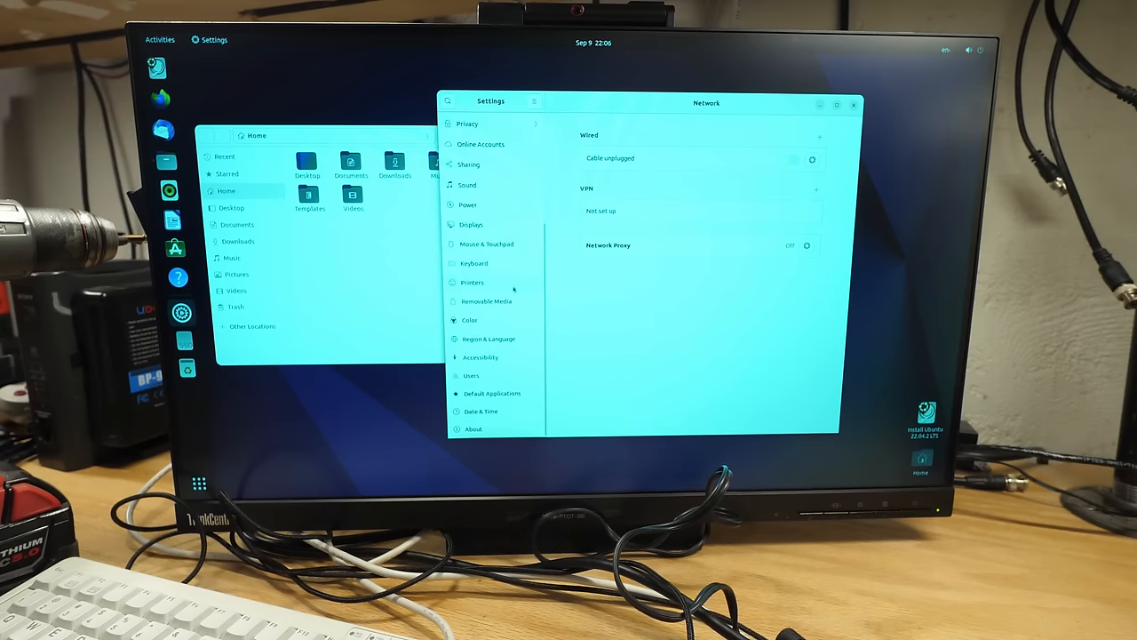
In the Color panel, switch off colour management for the TID24Gen3 Monitor
click(469, 320)
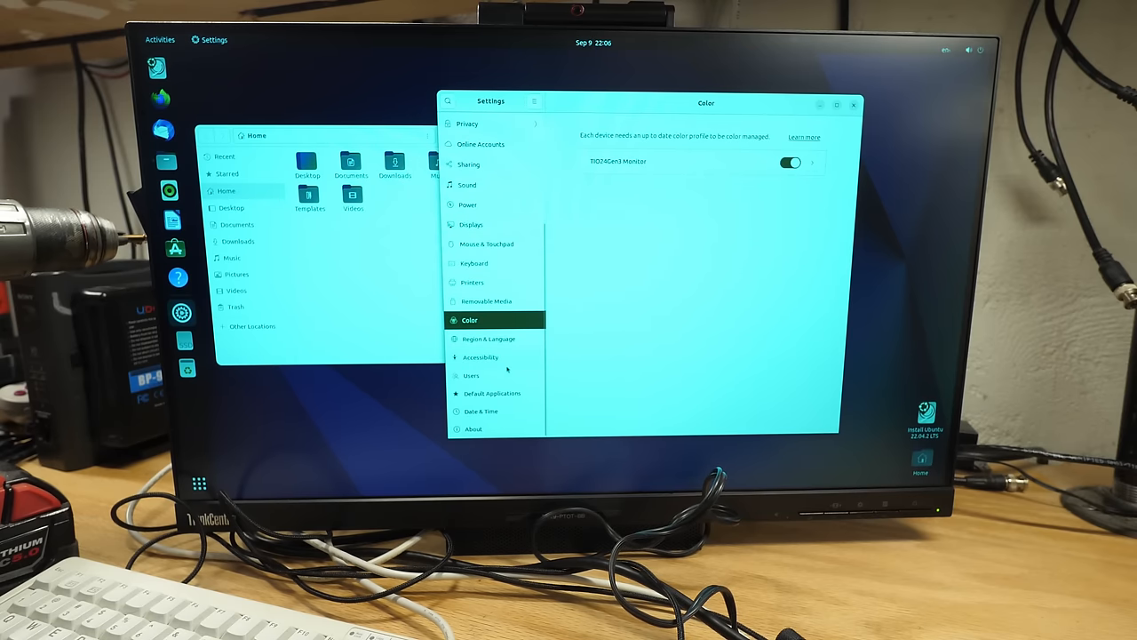
click(790, 161)
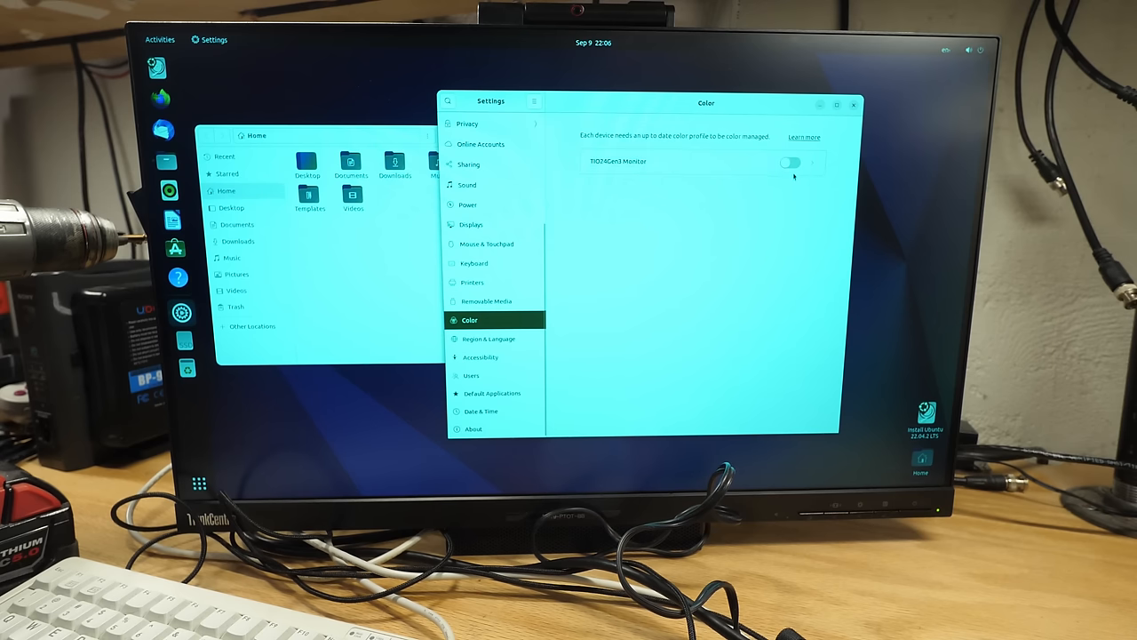
click(790, 161)
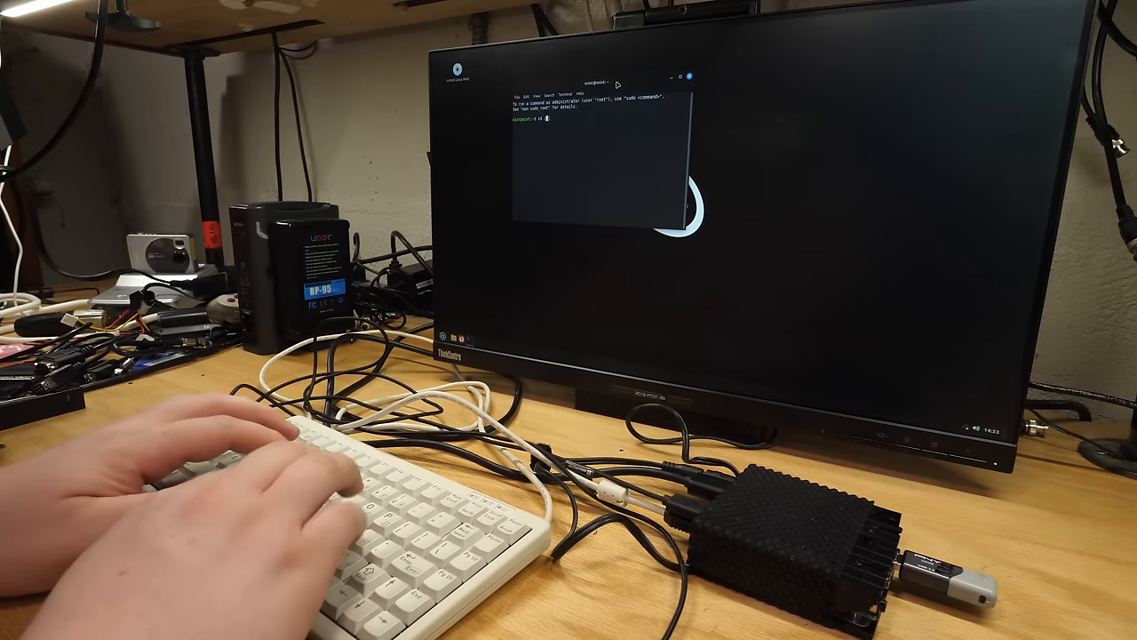
Become root with sudo bash and mount the second eMMC partition, /dev/mmcblk1p2
text(cd /root)
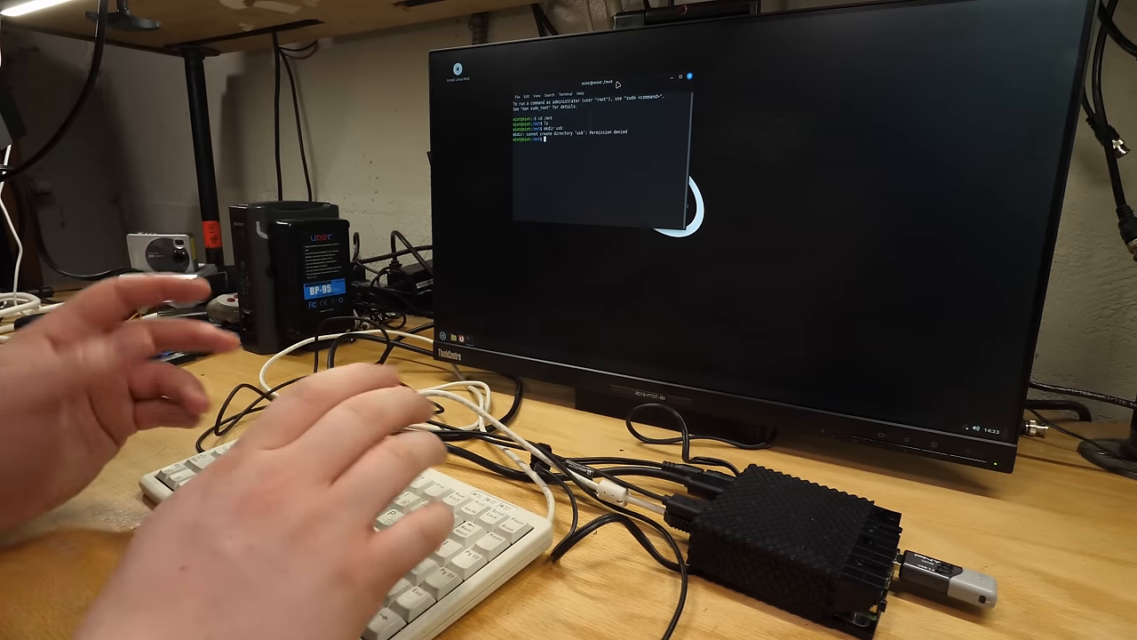
text(sudo bash)
text(mount /dev/mmcblk1p1 usb)
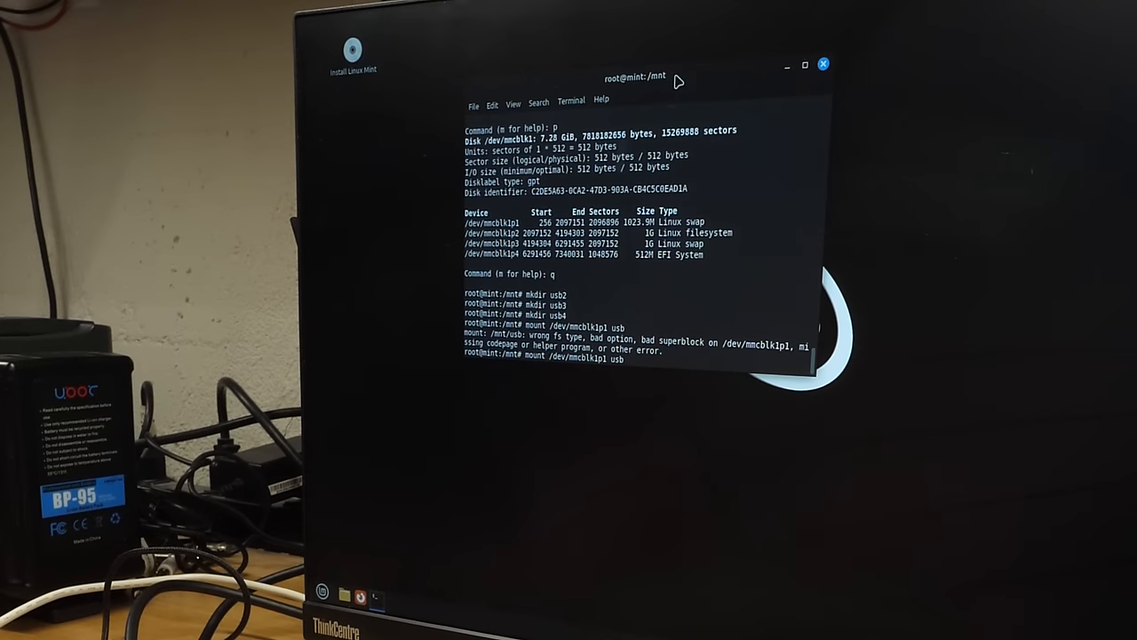
text(2)
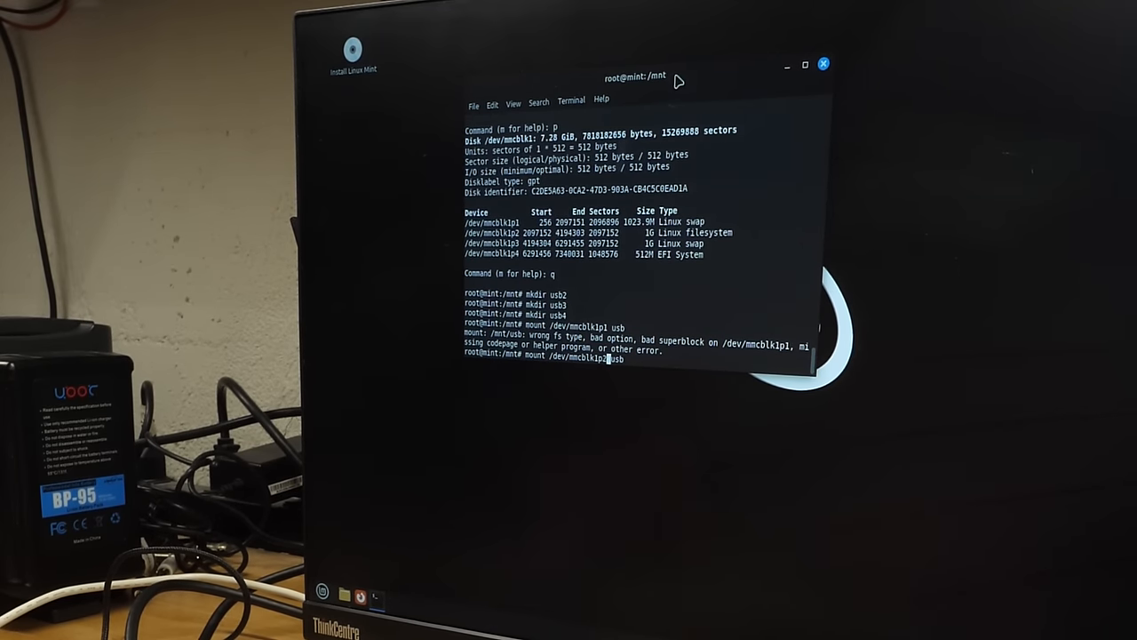
key(Return)
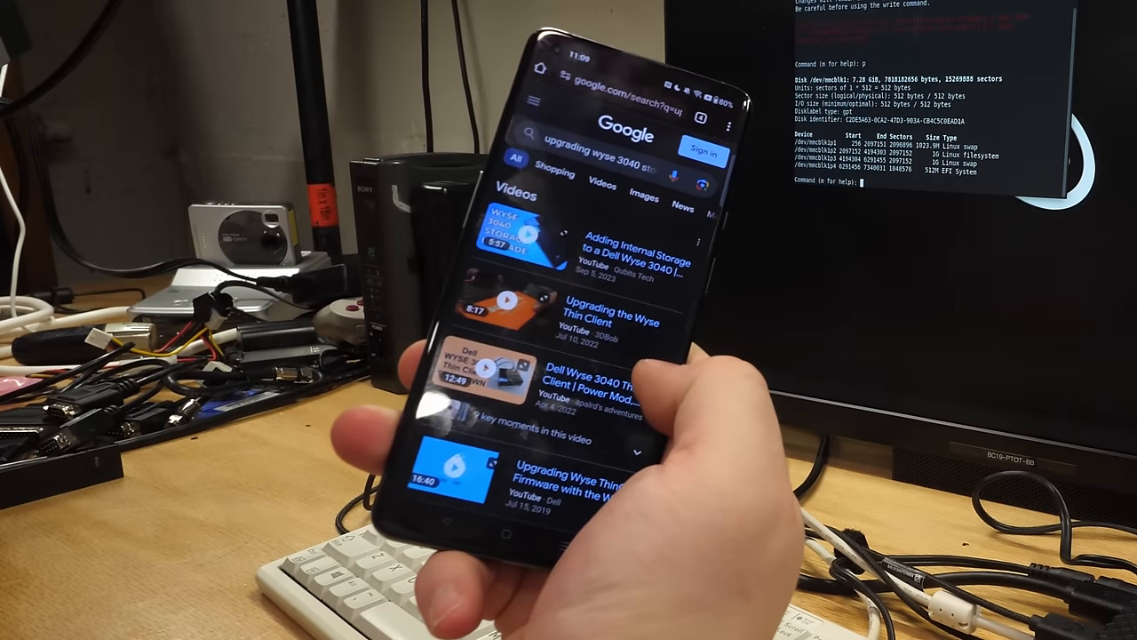
Scroll through the results and the Sagacious Suricata article on upgrading Wyse 3040 storage
scroll(down, 3)
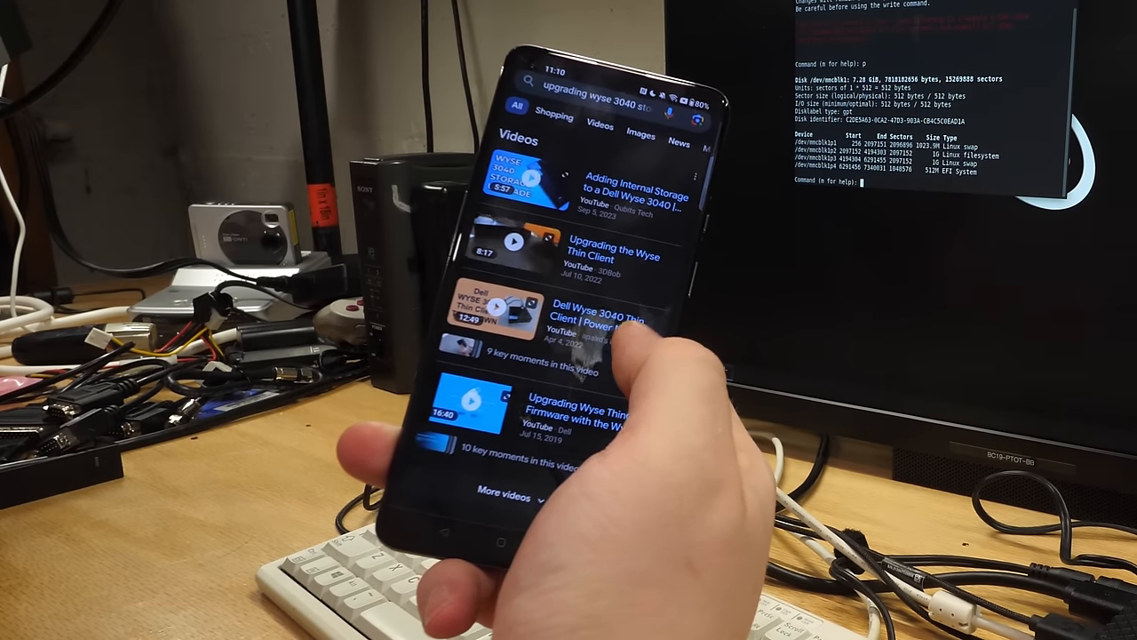
scroll(down, 3)
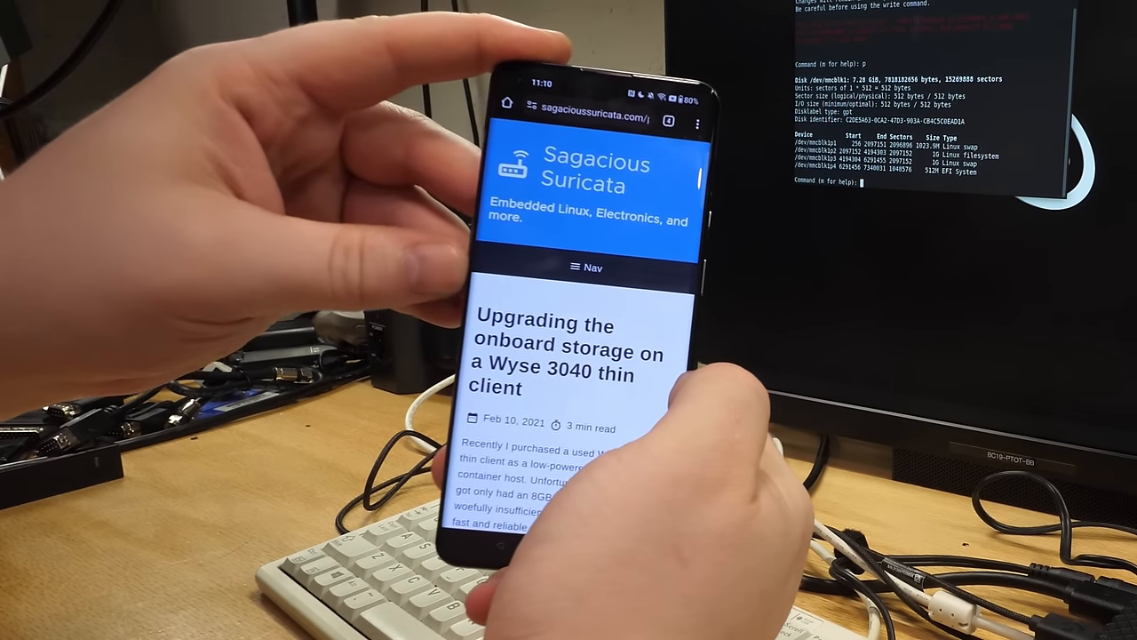
scroll(down, 3)
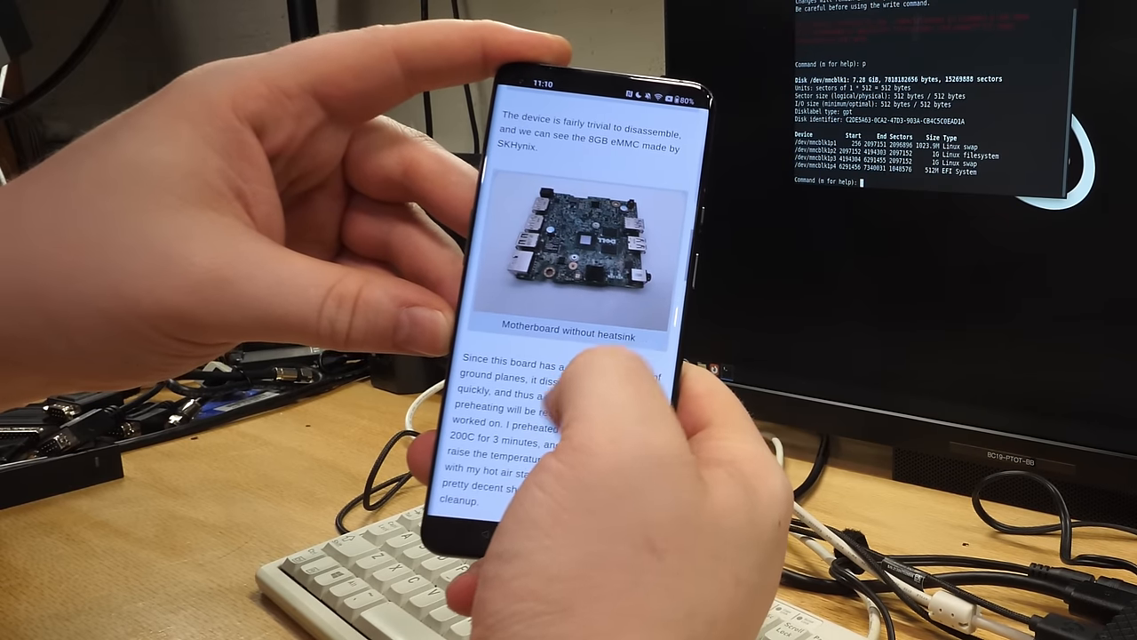
scroll(down, 3)
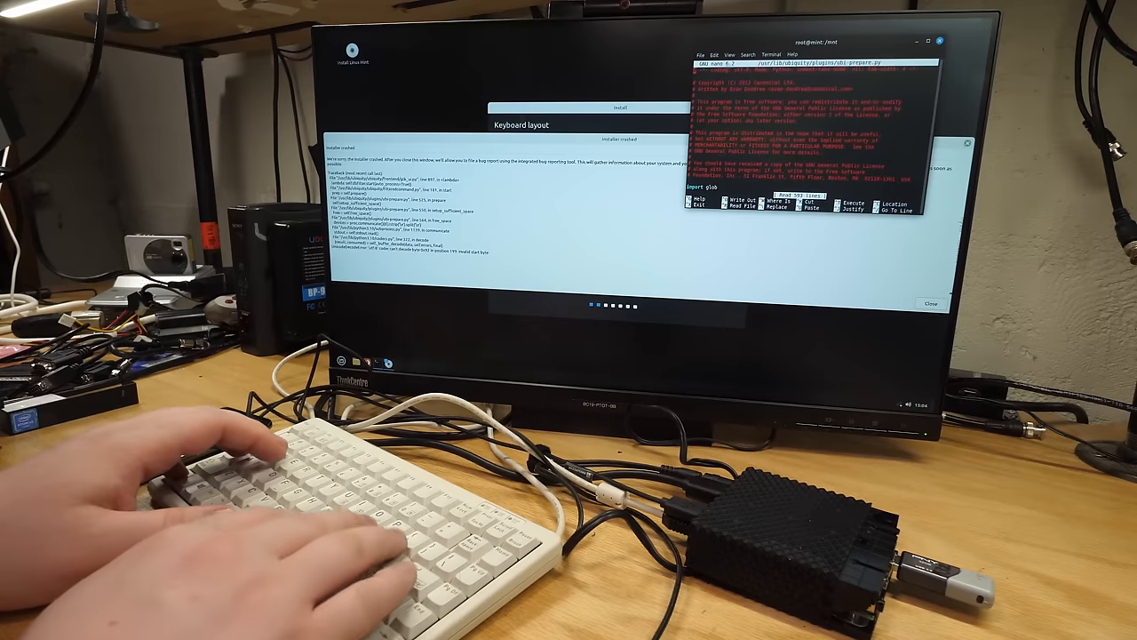
Close the open window, pick Vancouver on the time zone map, and continue
key(ctrl+w)
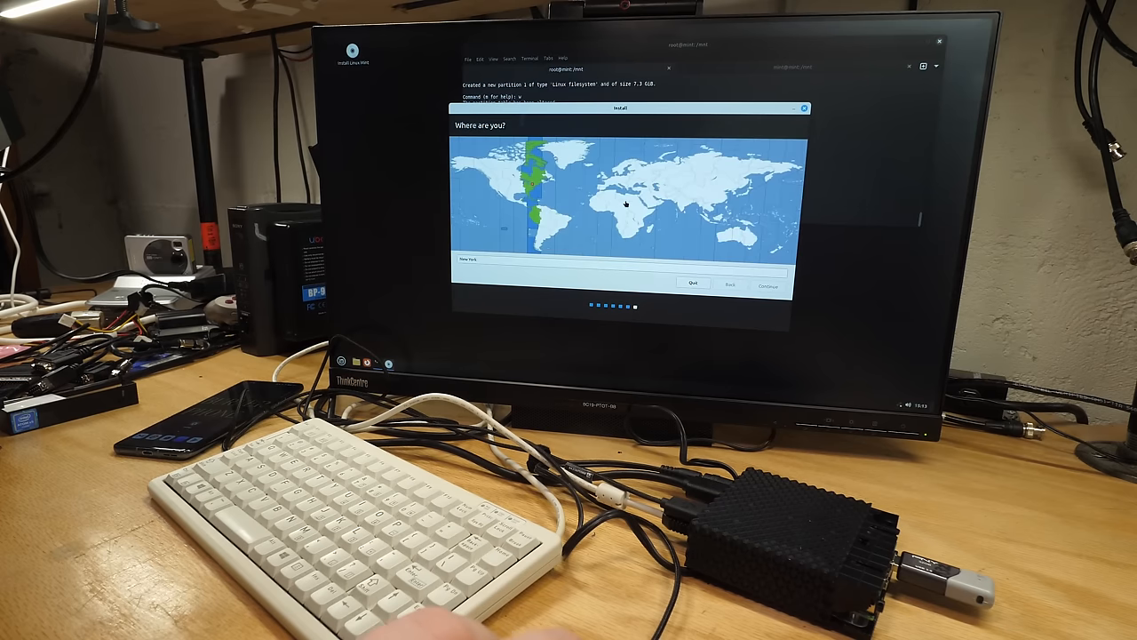
click(484, 174)
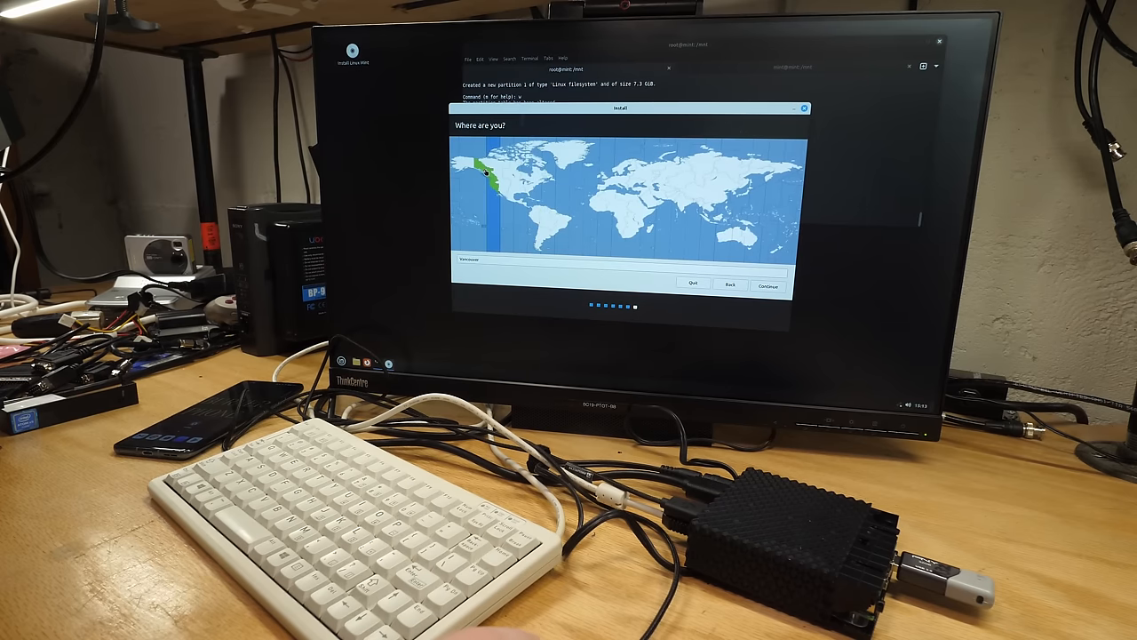
click(767, 285)
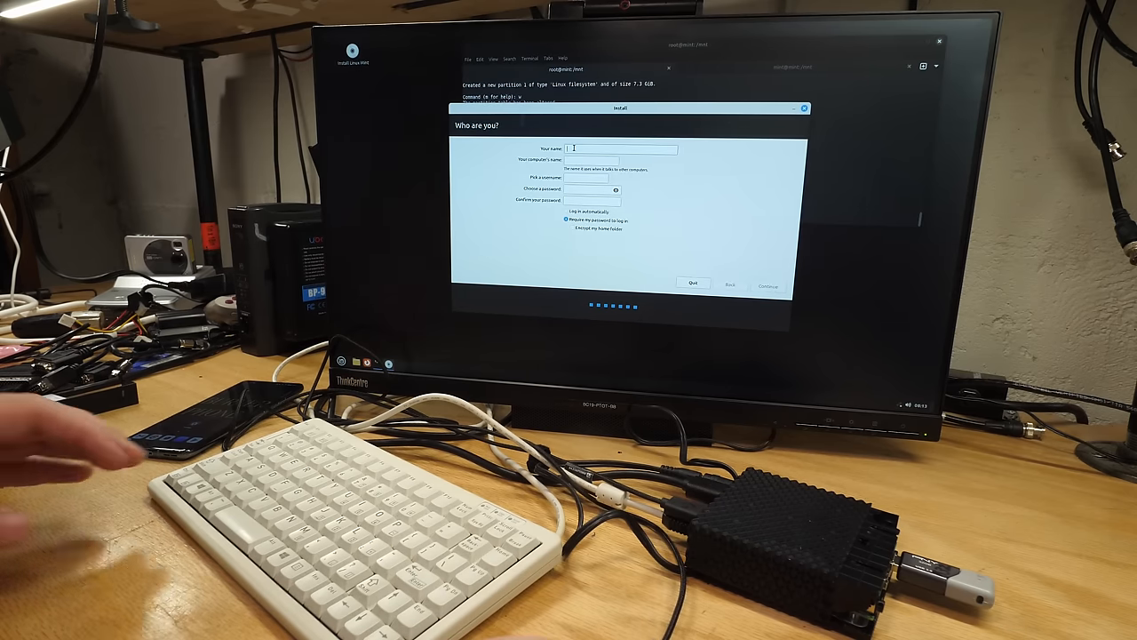